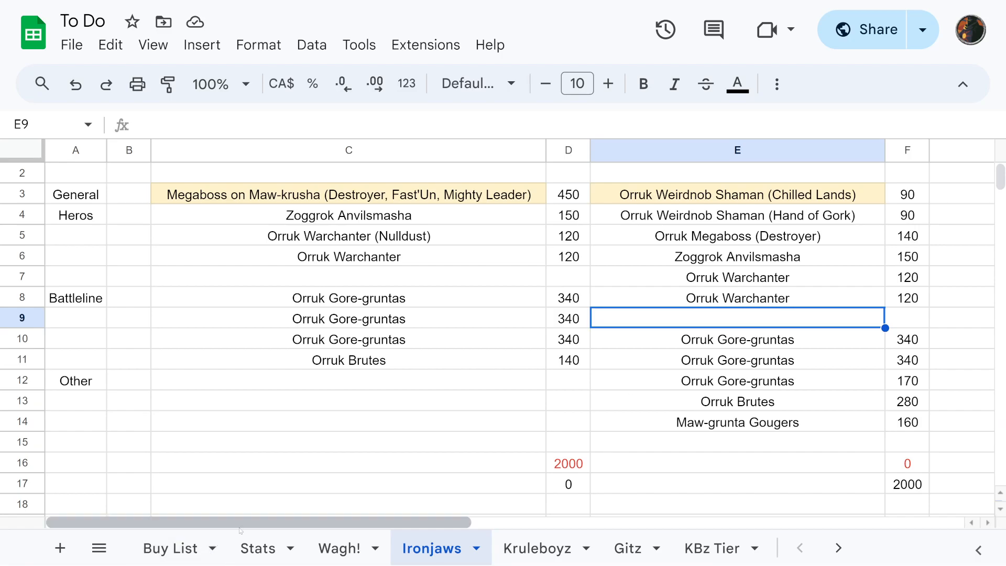
Switch to the Stats sheet and select the Zoggrok and Warchanter damage figures to see their 230 total
click(258, 547)
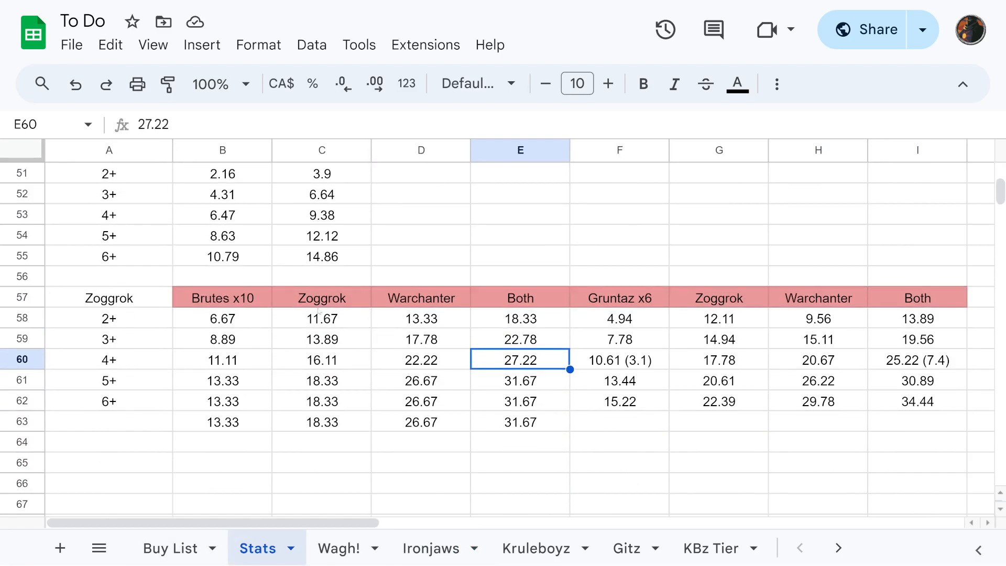
mouse_move(539, 328)
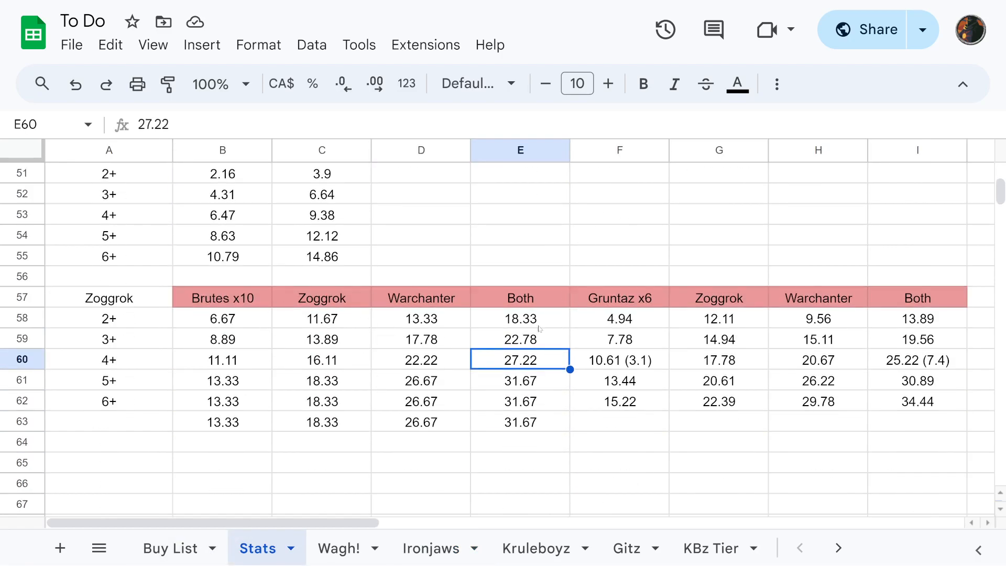
drag(421, 317, 420, 421)
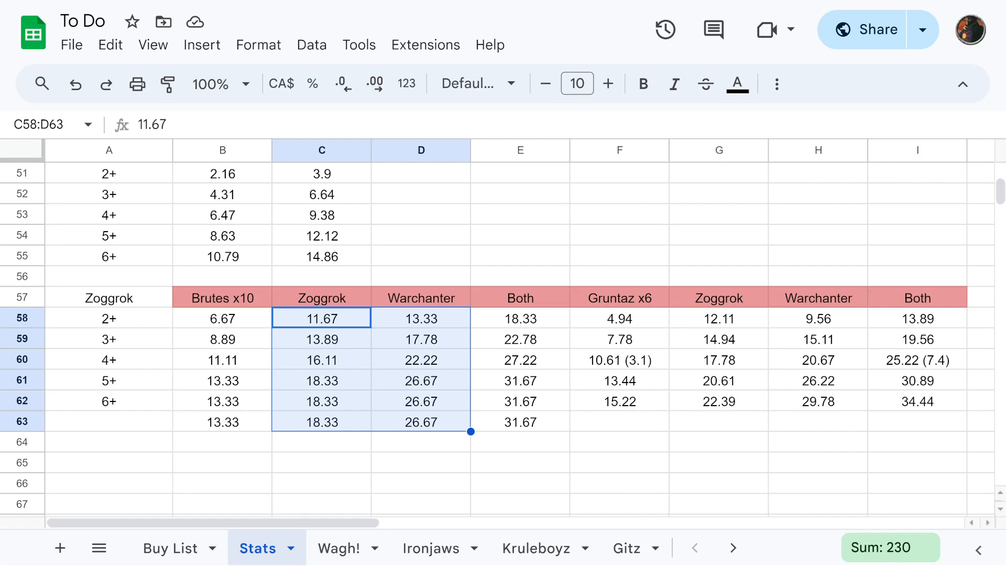
mouse_move(887, 387)
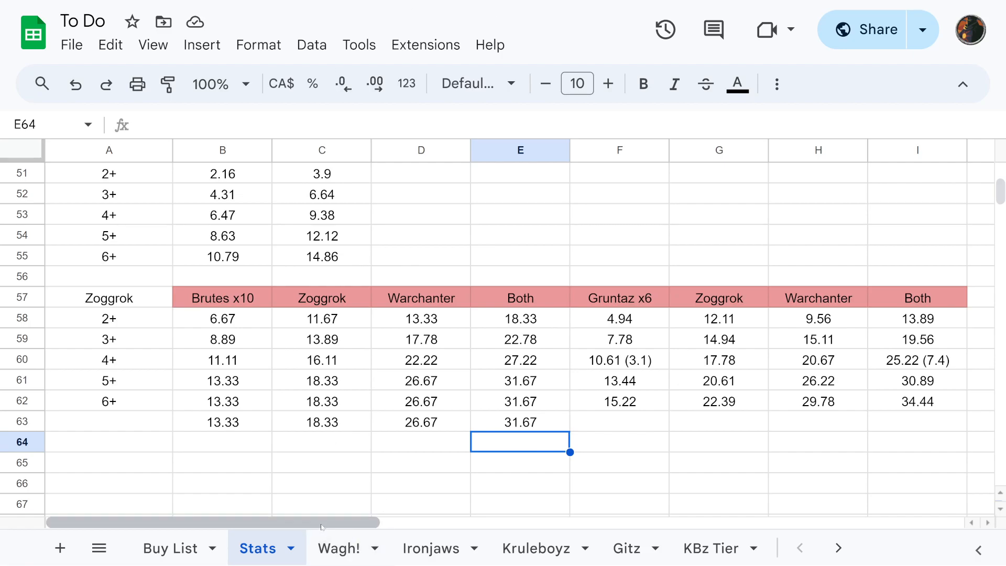
scroll(right, 3)
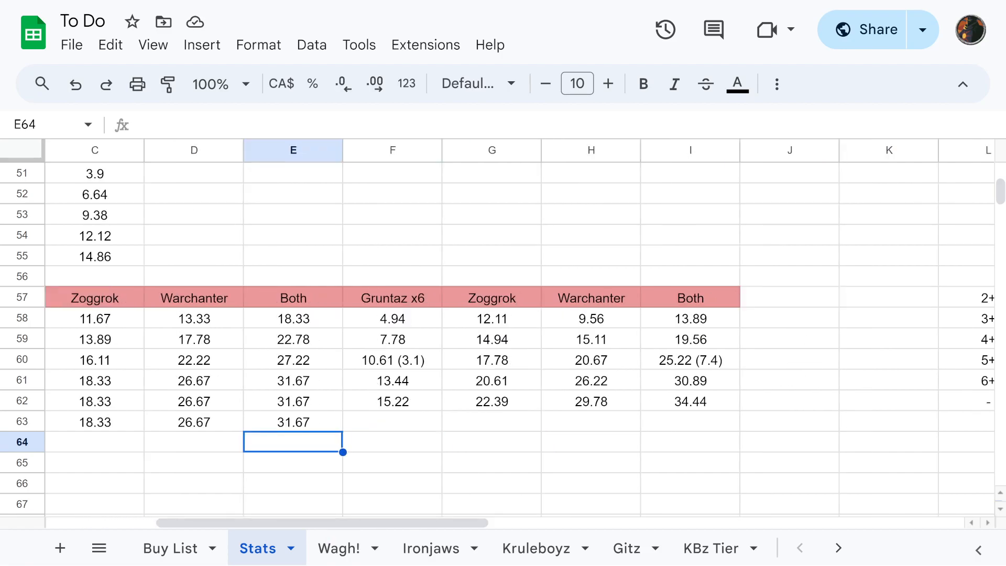
mouse_move(366, 327)
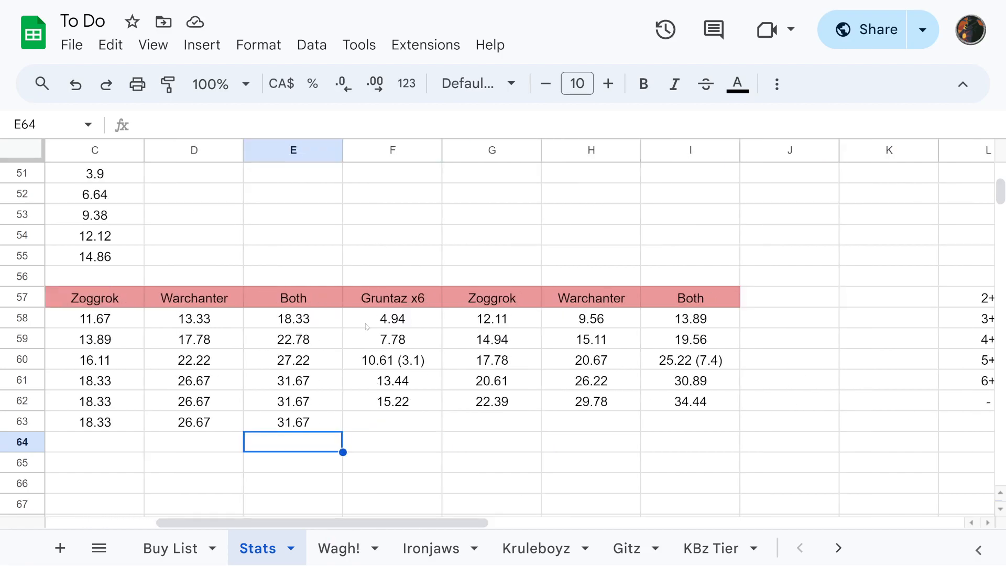
mouse_move(423, 342)
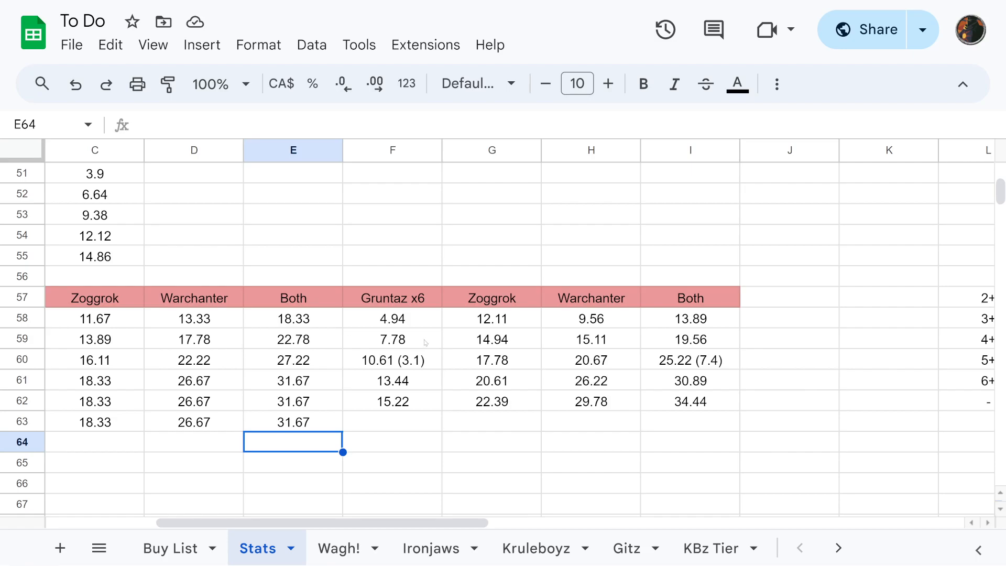
click(392, 360)
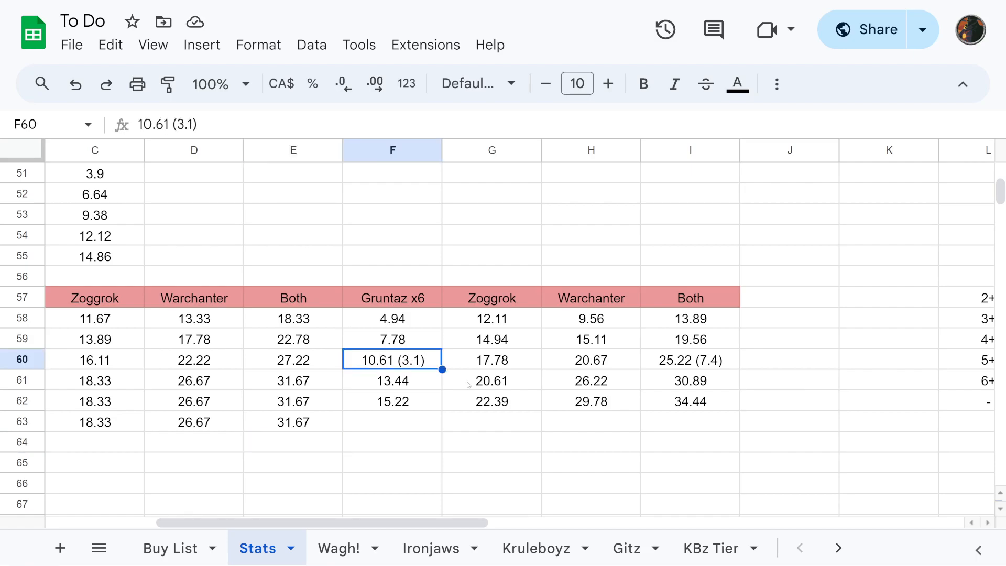
click(591, 359)
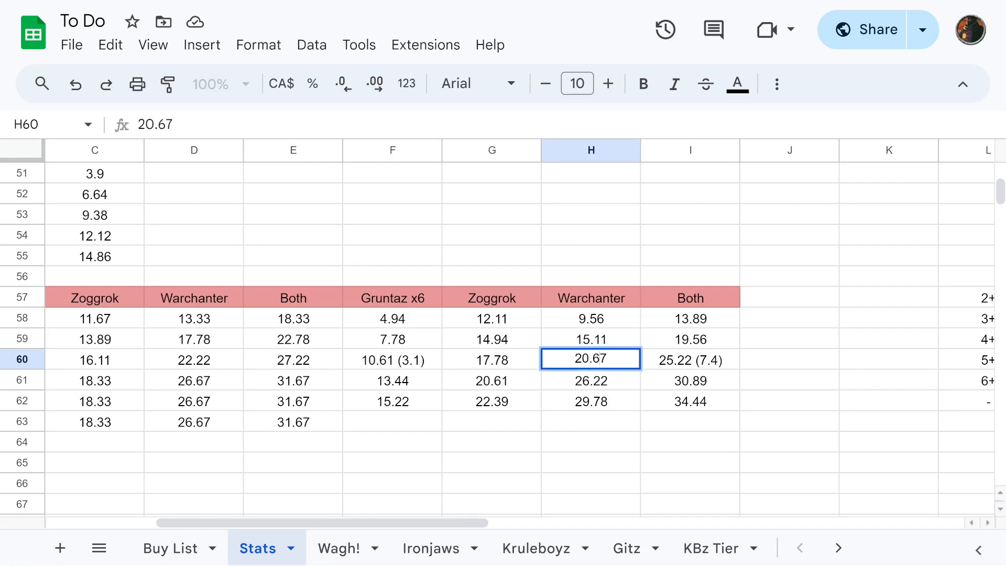
click(689, 359)
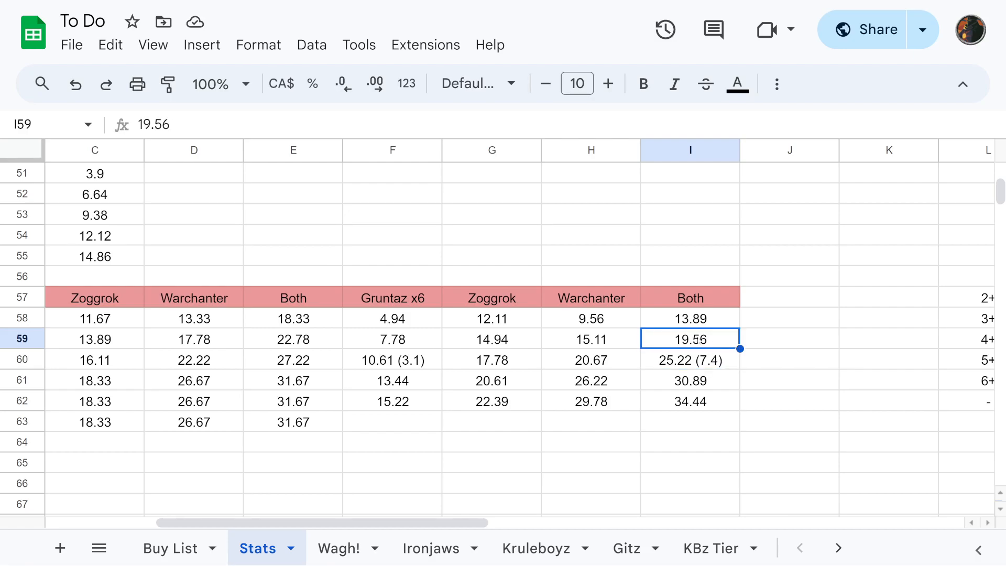
double_click(690, 338)
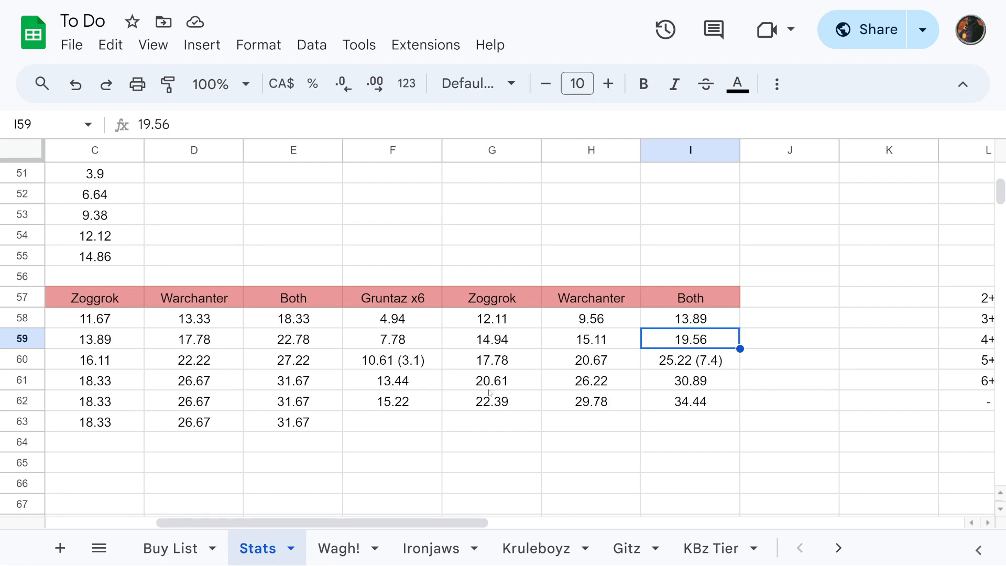
click(431, 548)
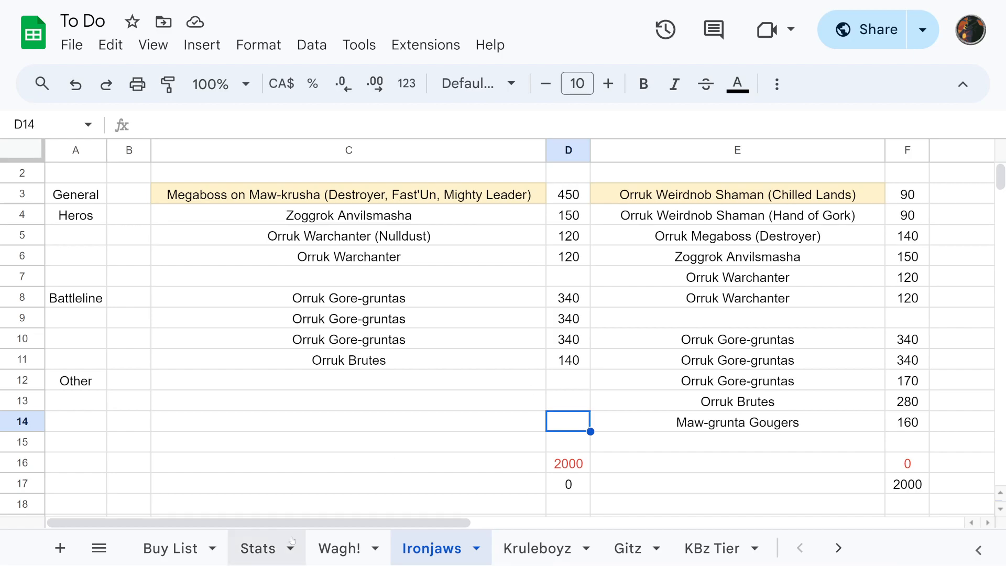
click(257, 548)
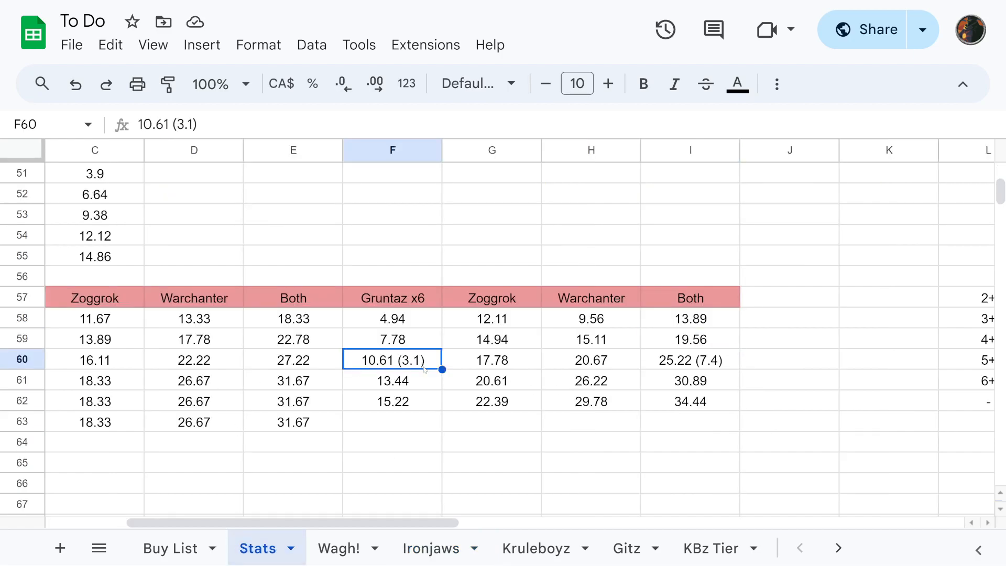
click(293, 360)
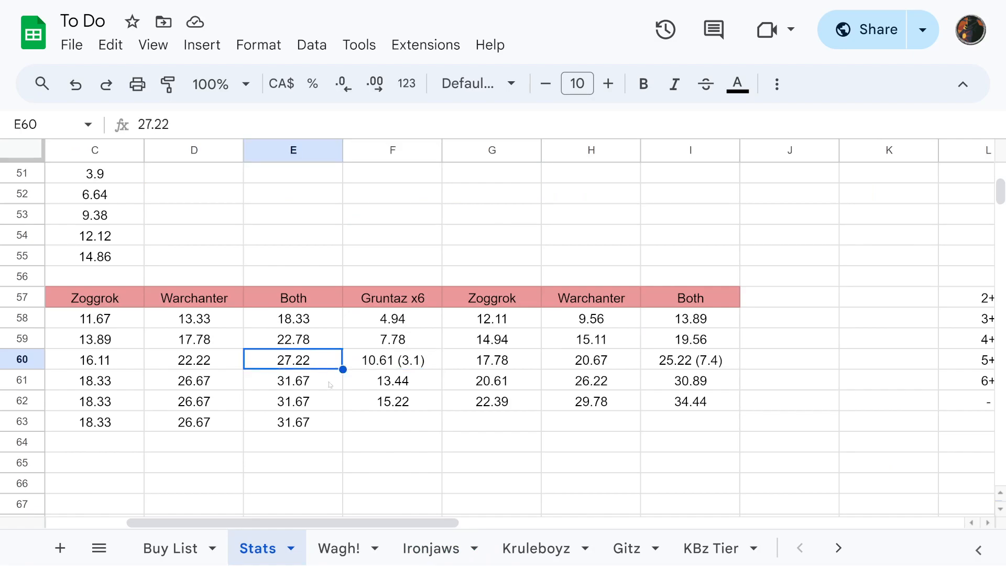
mouse_move(397, 494)
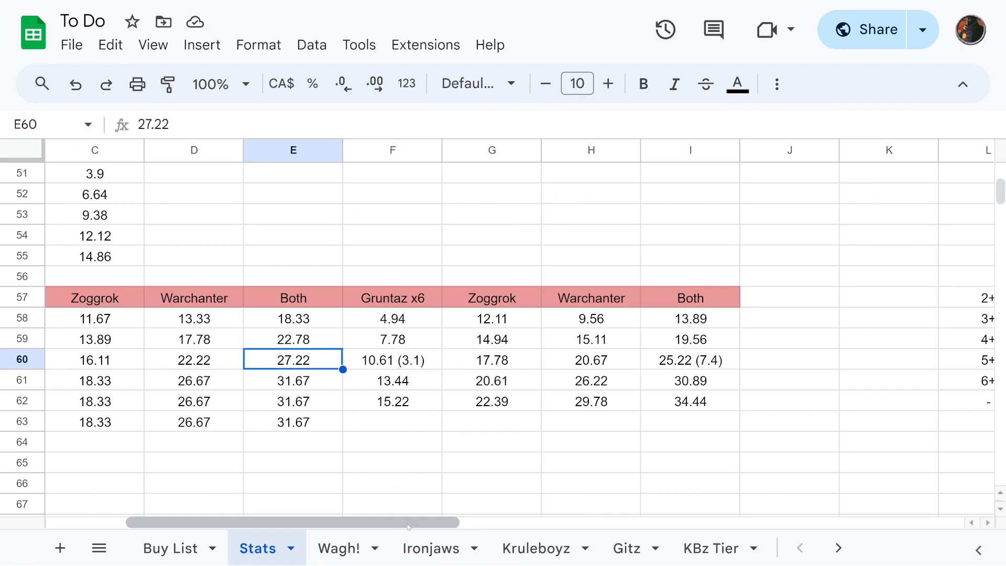
scroll(left, 3)
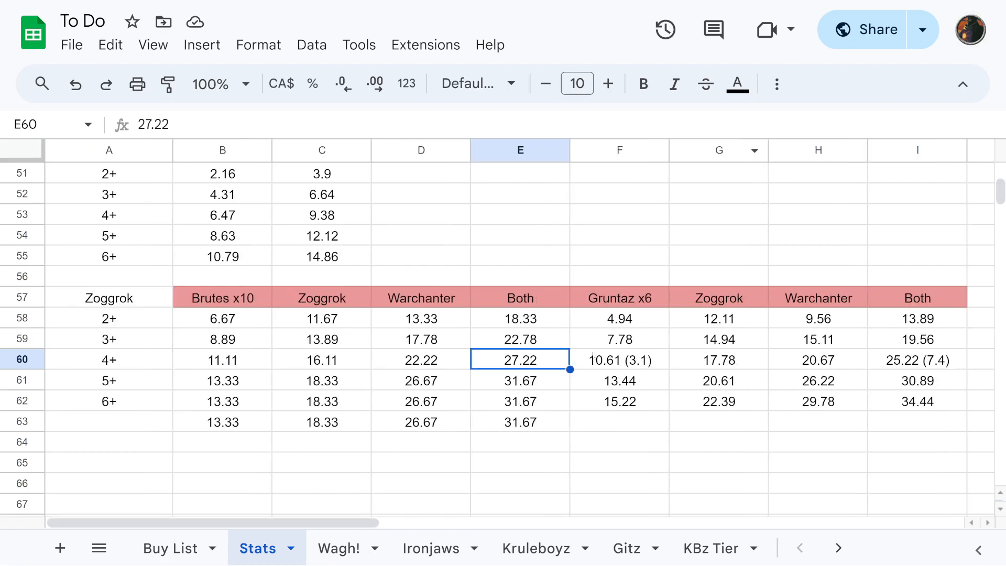
click(431, 548)
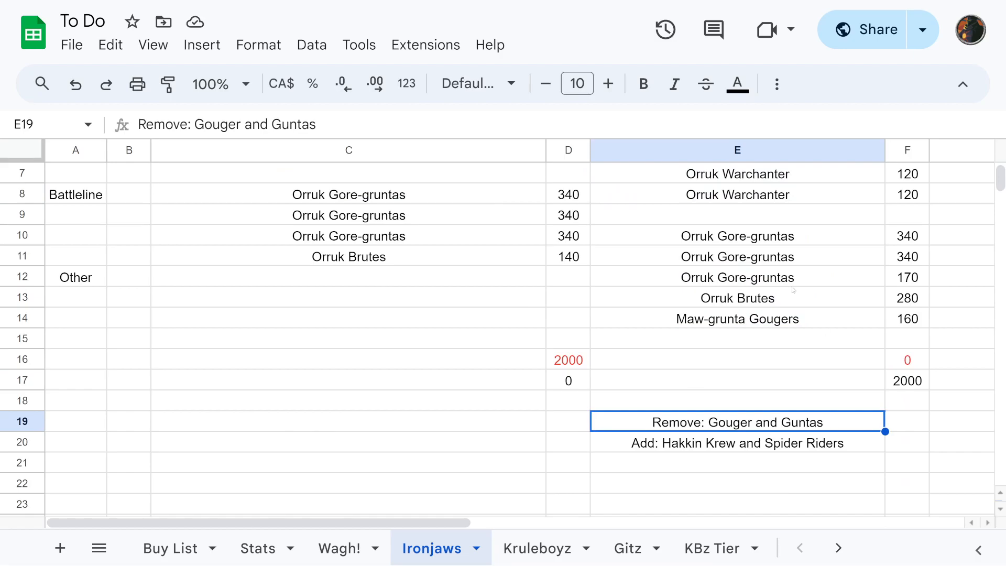
Click a cell on the Ironjaws sheet beside the remove and add notes
click(737, 277)
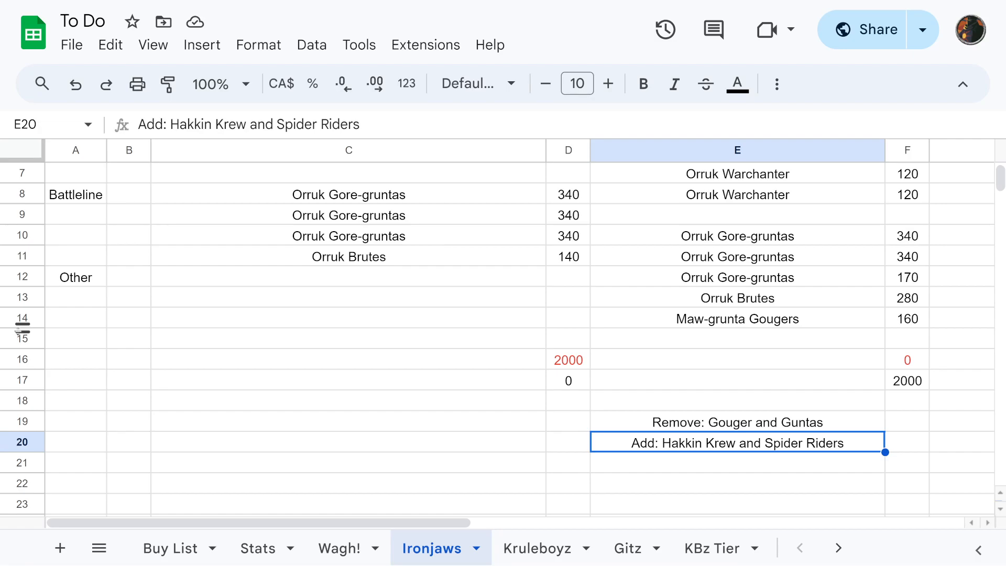
click(737, 359)
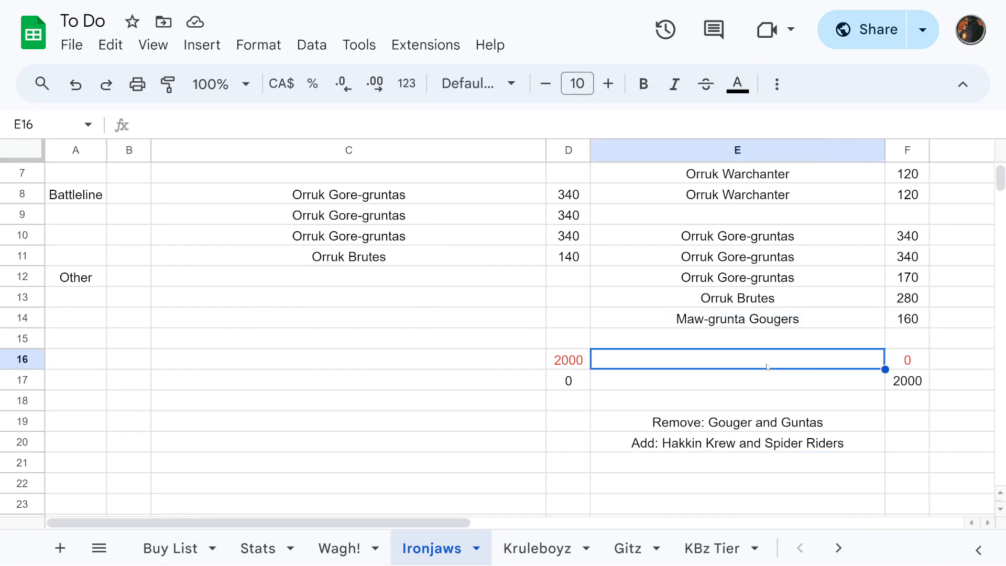